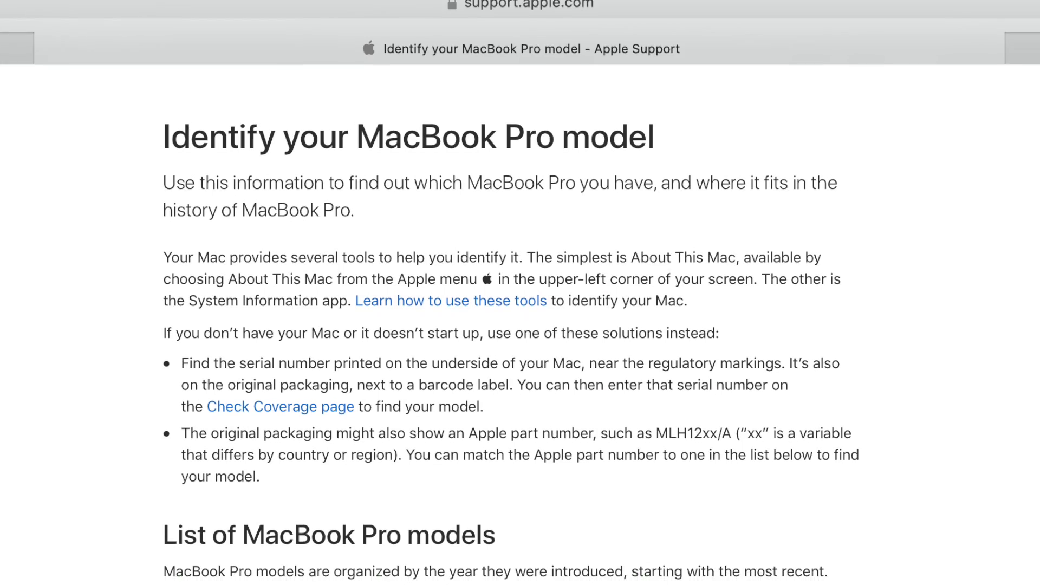
# Step: Scroll through the MacBook Pro model list in the Apple support article
pyautogui.scroll(-3)
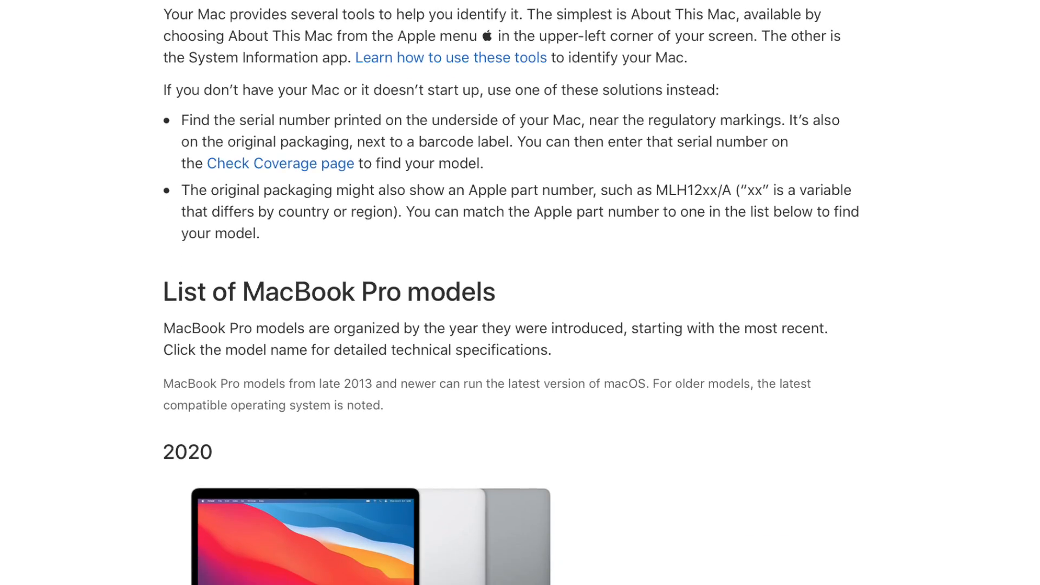
pyautogui.scroll(-3)
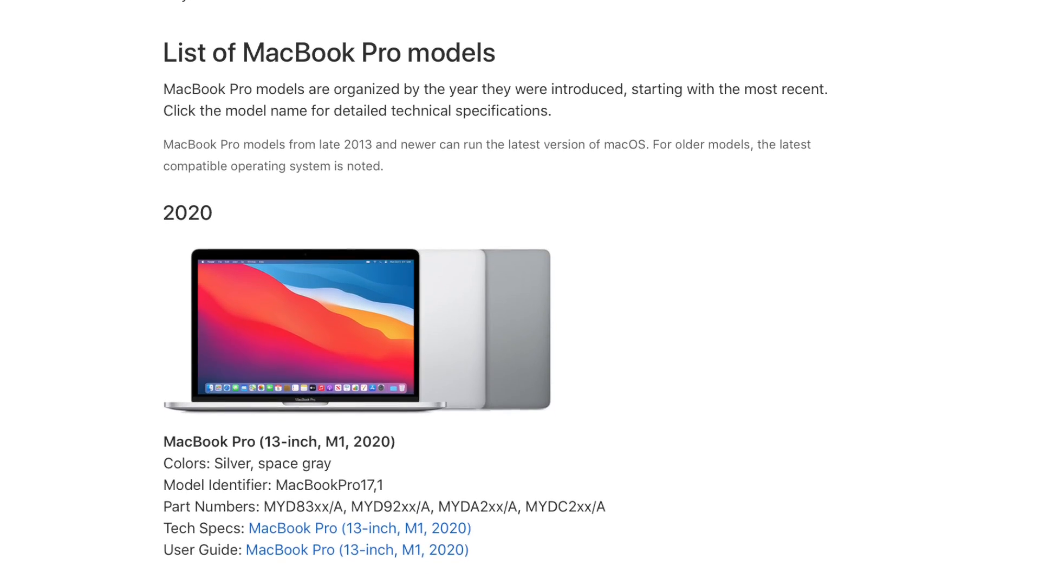
pyautogui.scroll(-3)
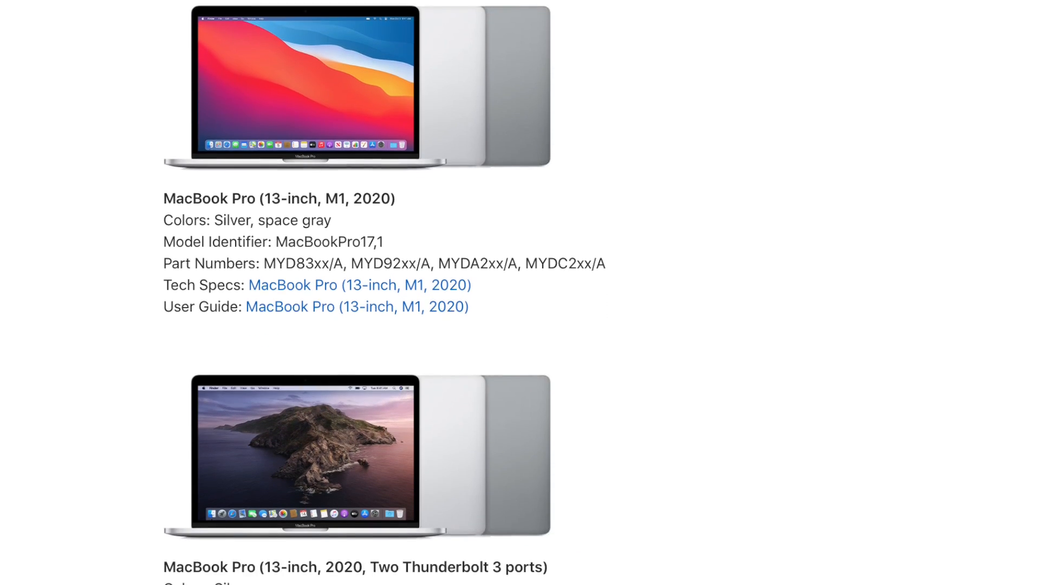
pyautogui.scroll(-3)
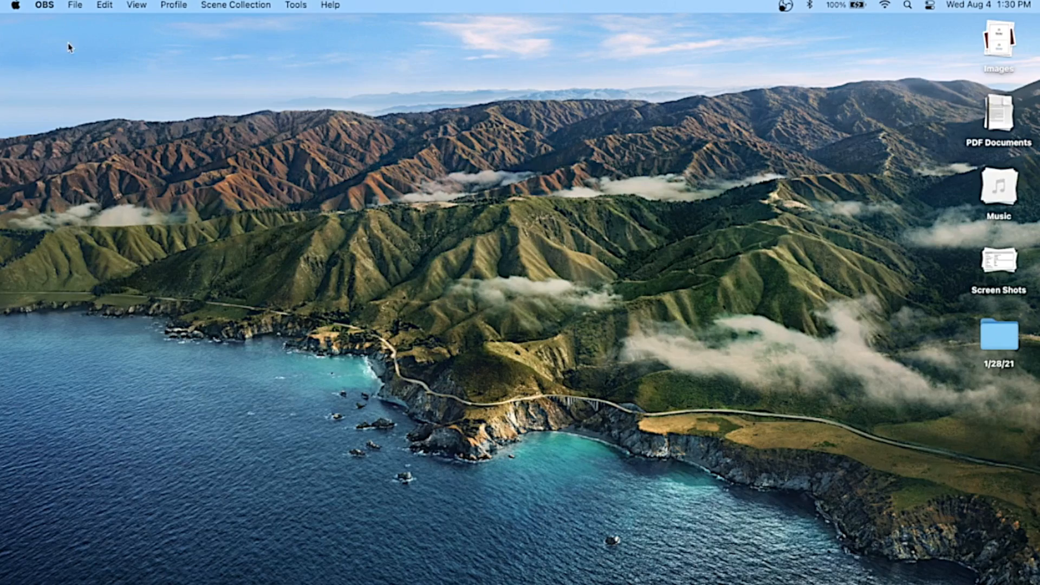
# Step: Check this Mac's model via About This Mac from the Apple menu
pyautogui.click(19, 4)
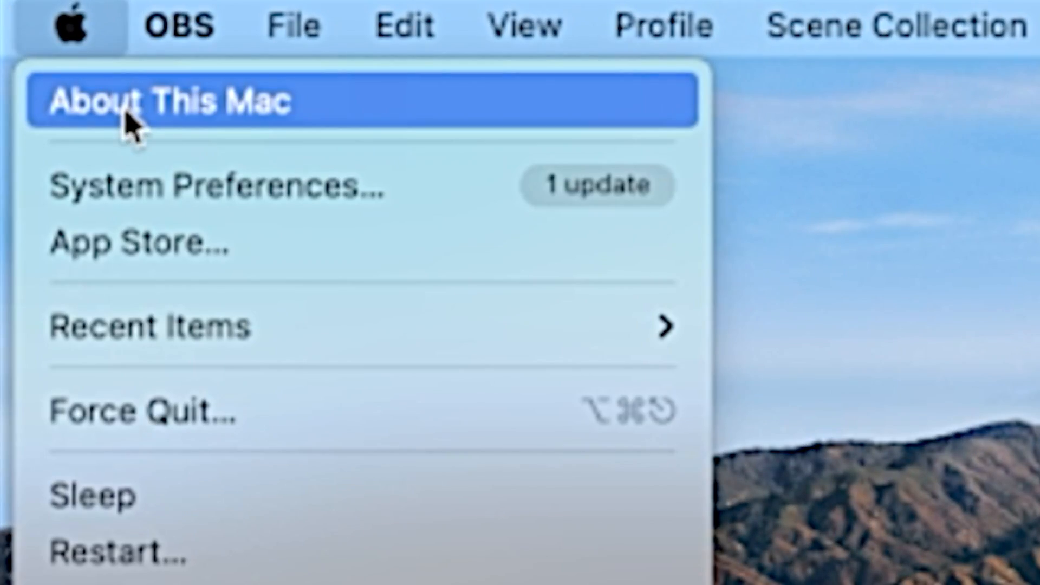
pyautogui.click(169, 102)
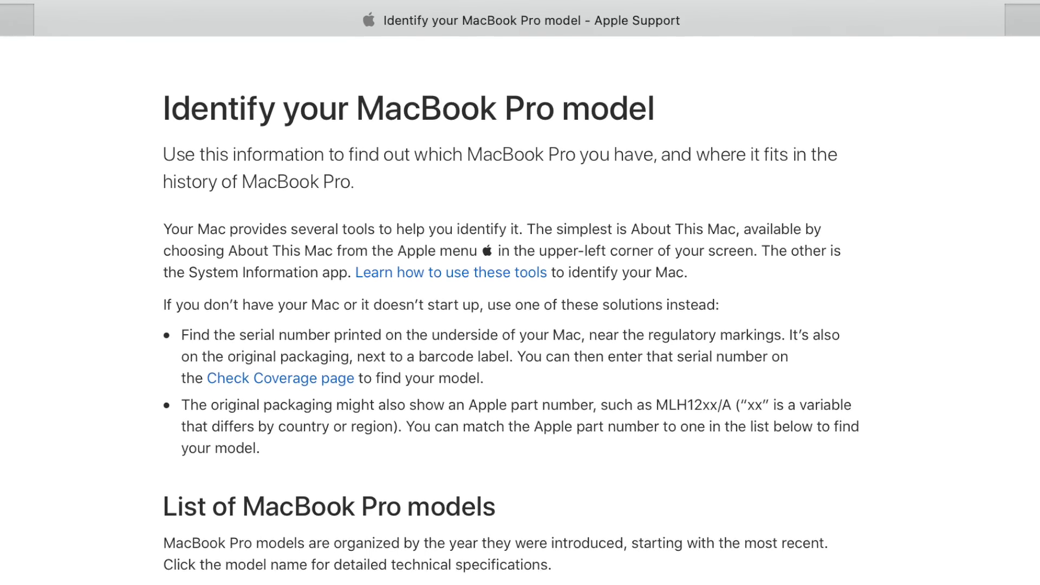
# Step: Scroll the Elgato page toward the downloads section
pyautogui.scroll(-3)
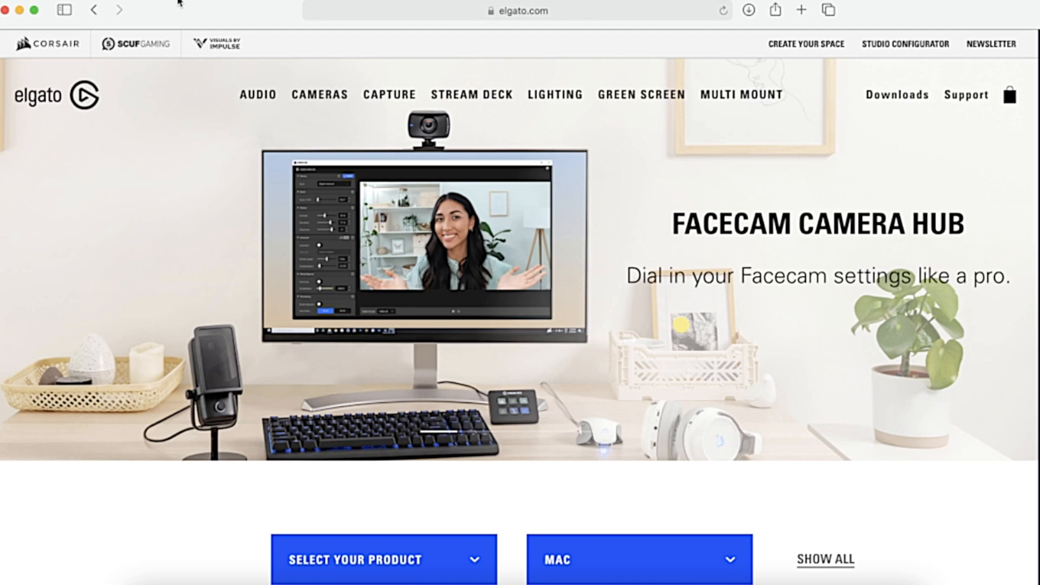
# Step: Download Game Capture 2.11.13 for Mac for the HD60 S+, allowing downloads from elgato.com
pyautogui.click(382, 559)
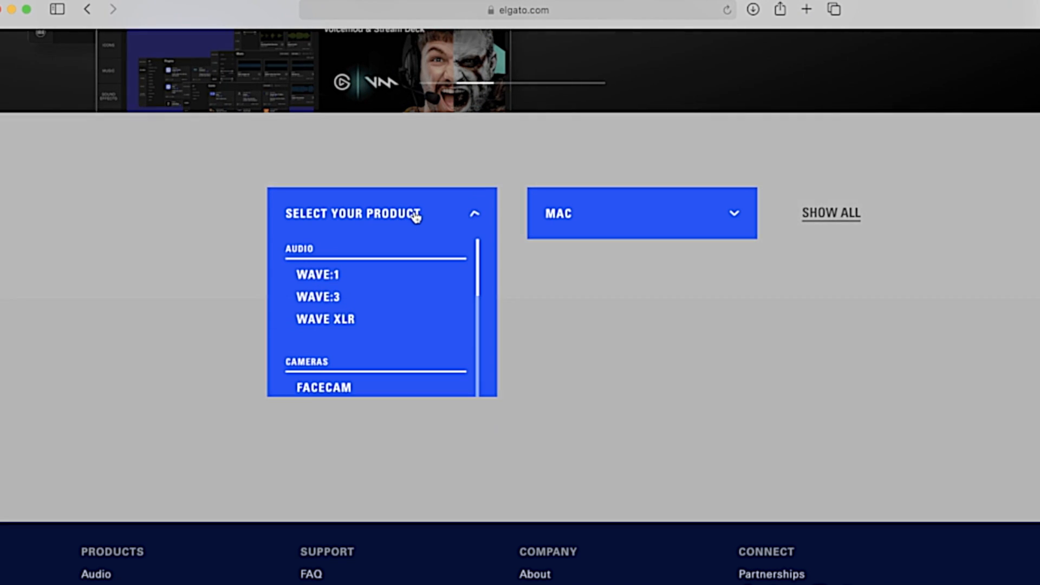
pyautogui.scroll(-3)
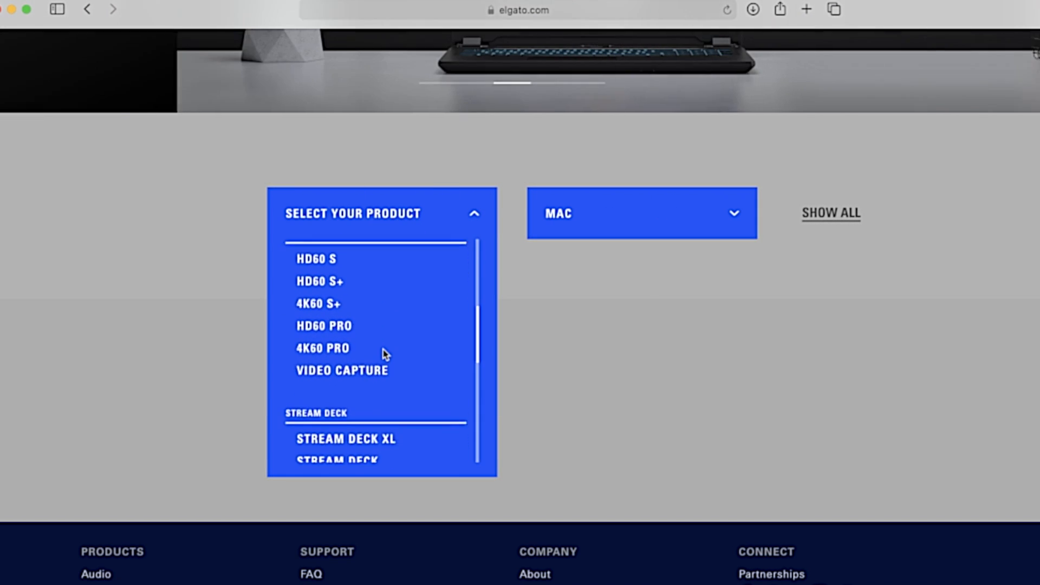
pyautogui.moveTo(338, 290)
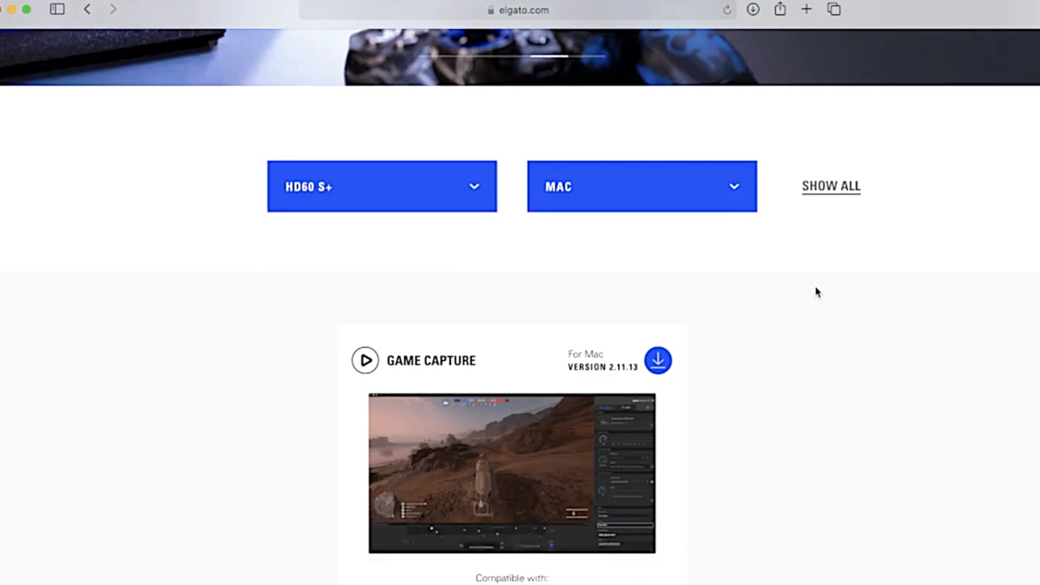
pyautogui.scroll(-3)
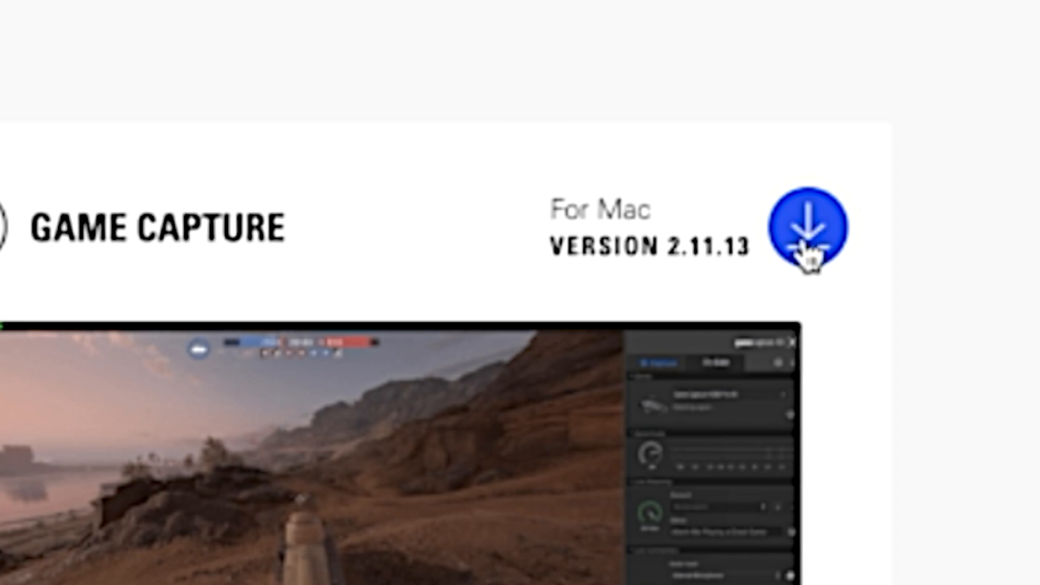
pyautogui.click(809, 227)
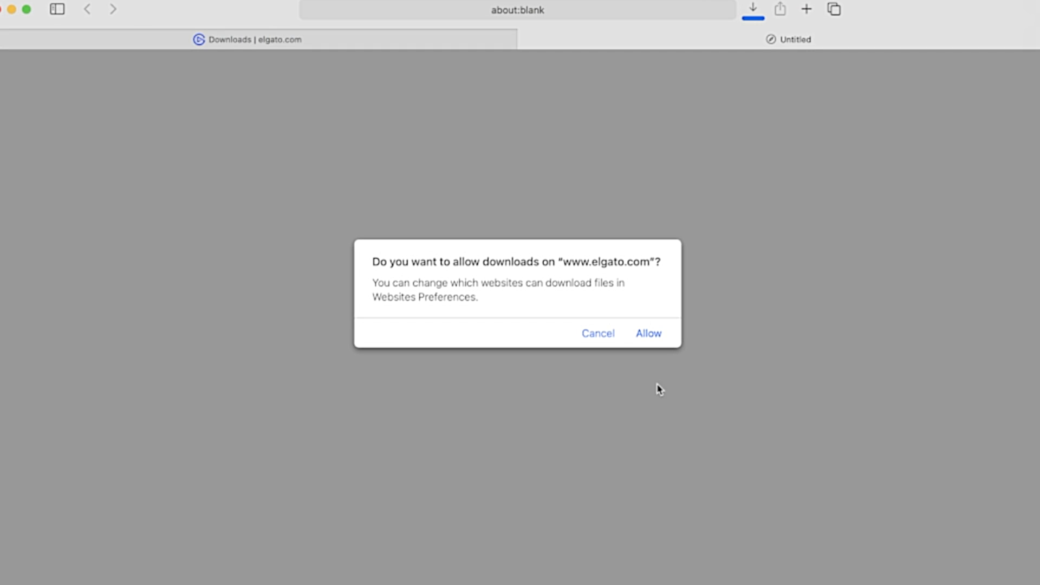
pyautogui.click(648, 333)
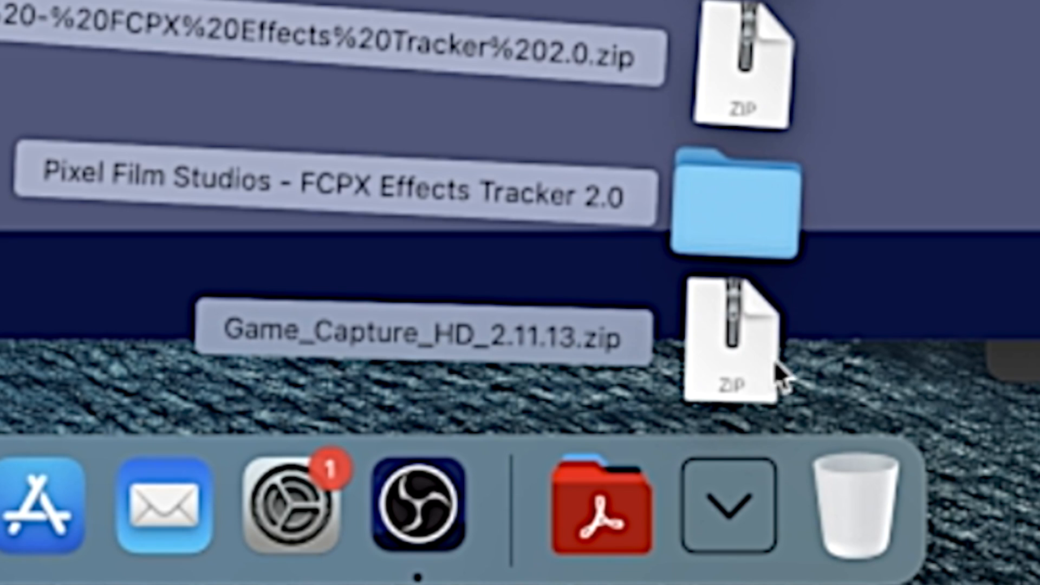
# Step: Unpack Game_Capture_HD_2.11.13.zip from the desktop
pyautogui.doubleClick(736, 342)
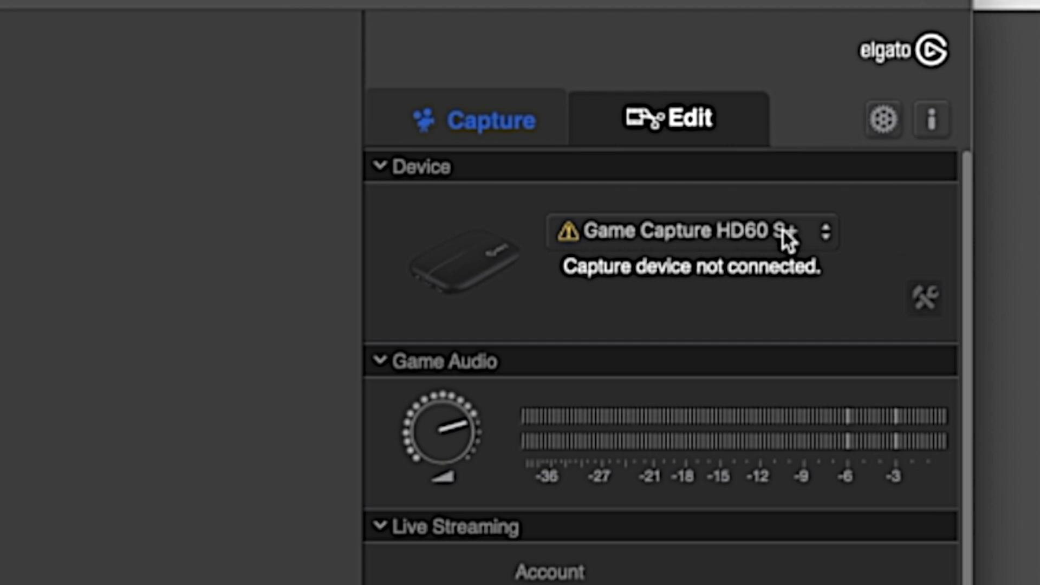
# Step: Switch the capture device to Game Capture HD60 S+ #2
pyautogui.click(690, 231)
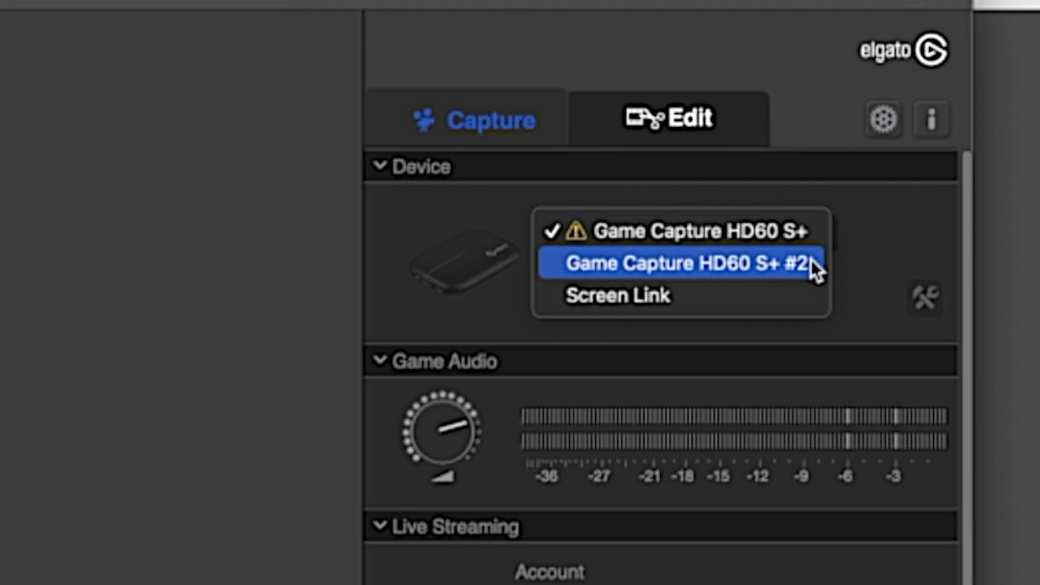
pyautogui.moveTo(710, 272)
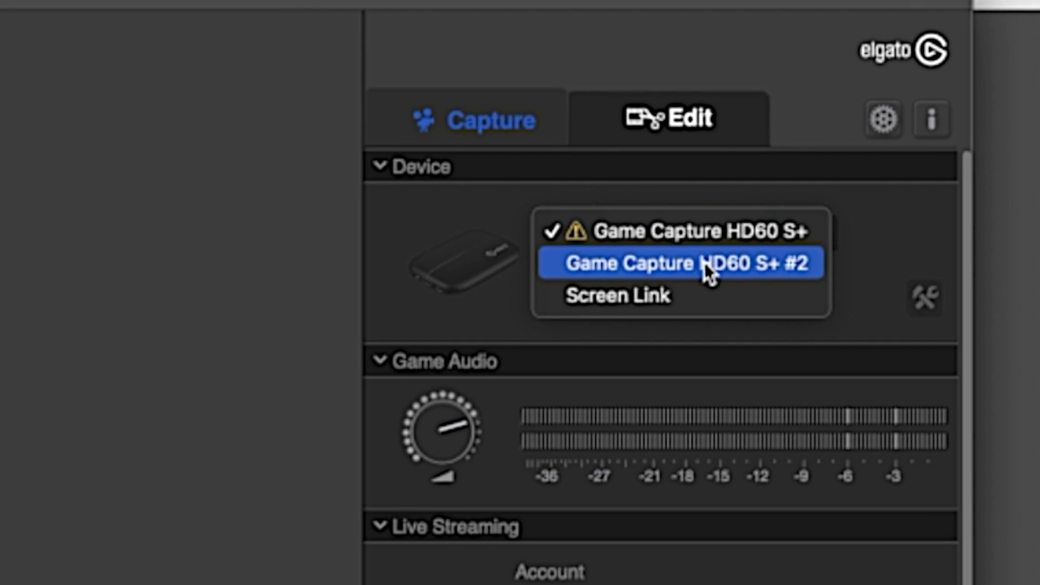
pyautogui.click(681, 262)
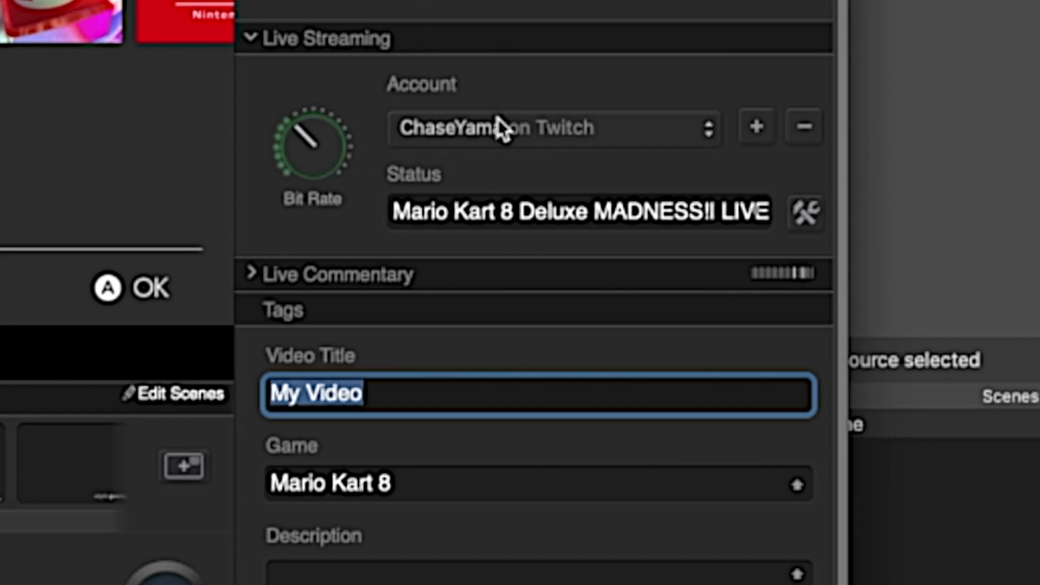
pyautogui.scroll(-3)
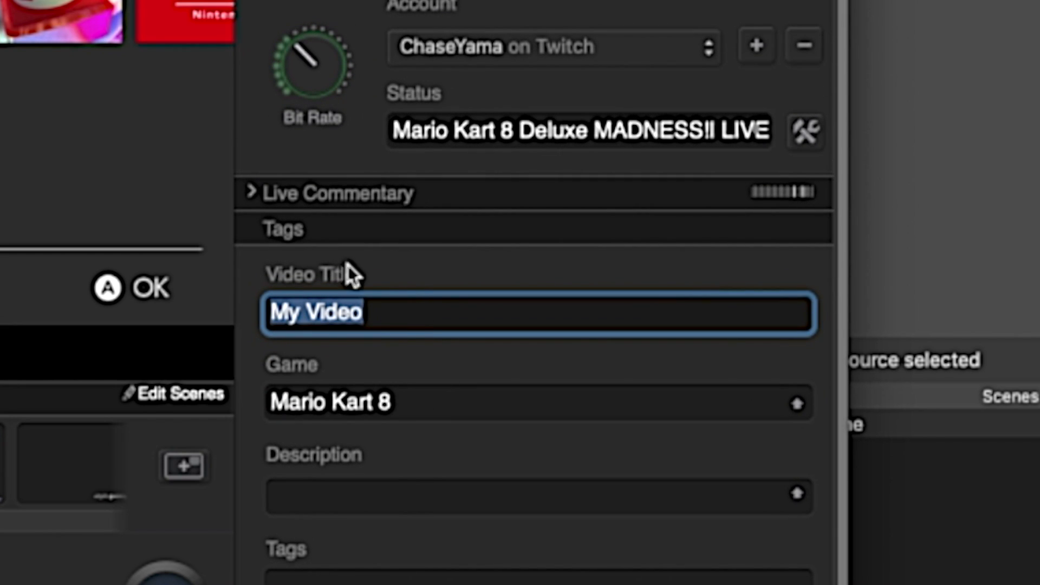
# Step: Set the Live Commentary audio input to MacBook Pro Microphone
pyautogui.click(253, 193)
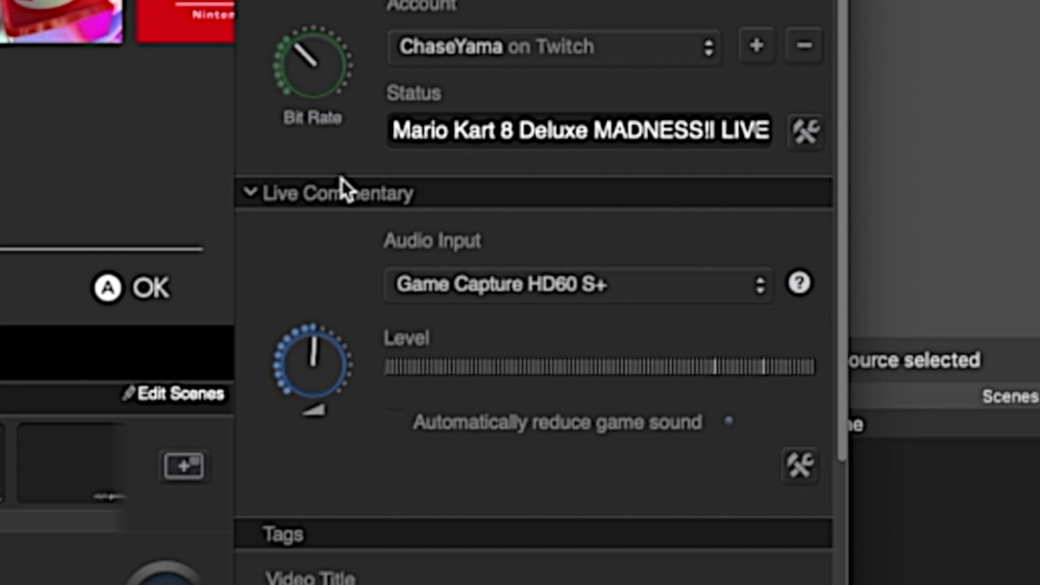
pyautogui.scroll(-3)
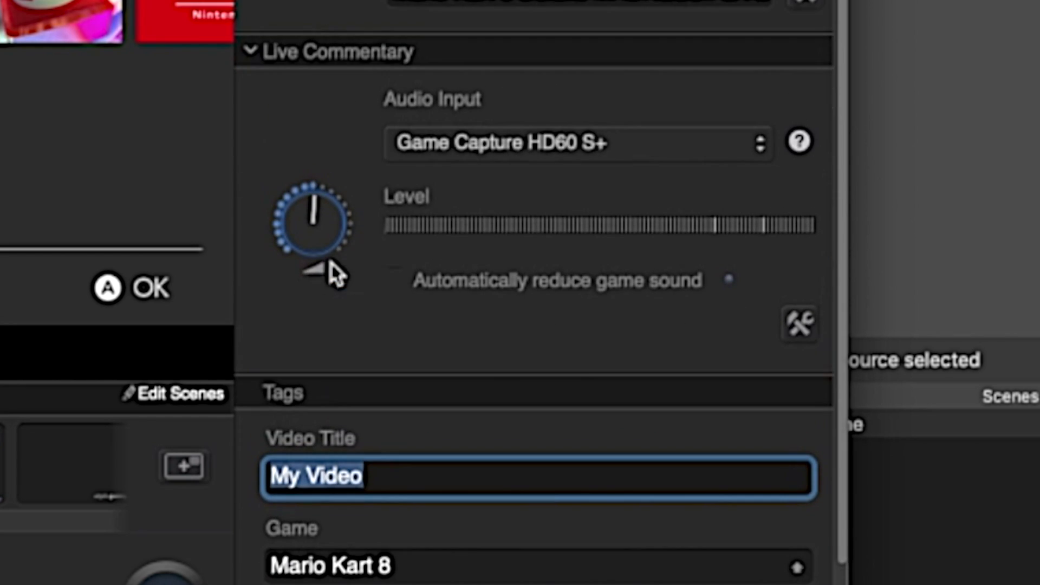
pyautogui.click(575, 142)
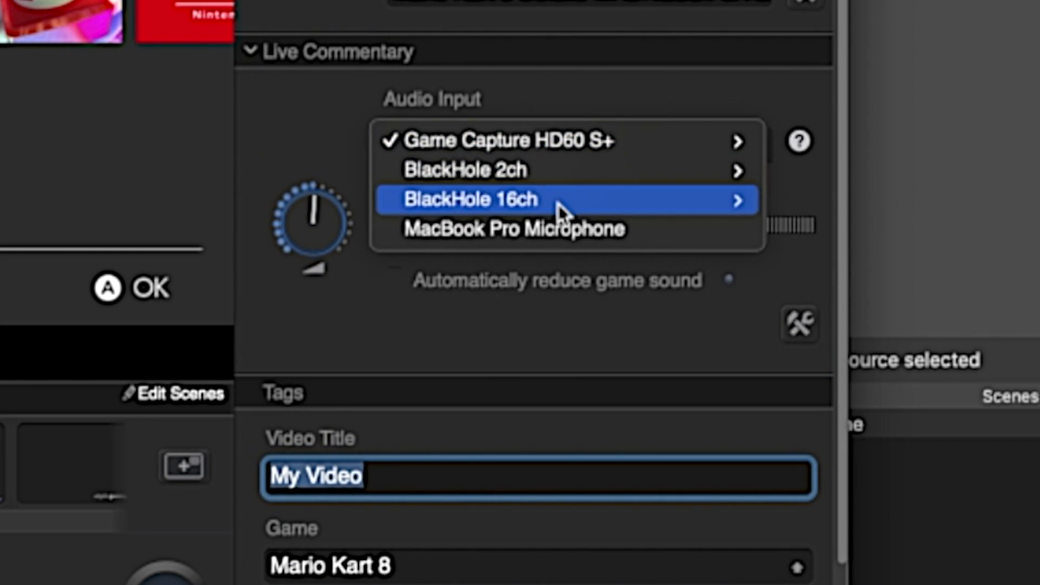
pyautogui.moveTo(527, 140)
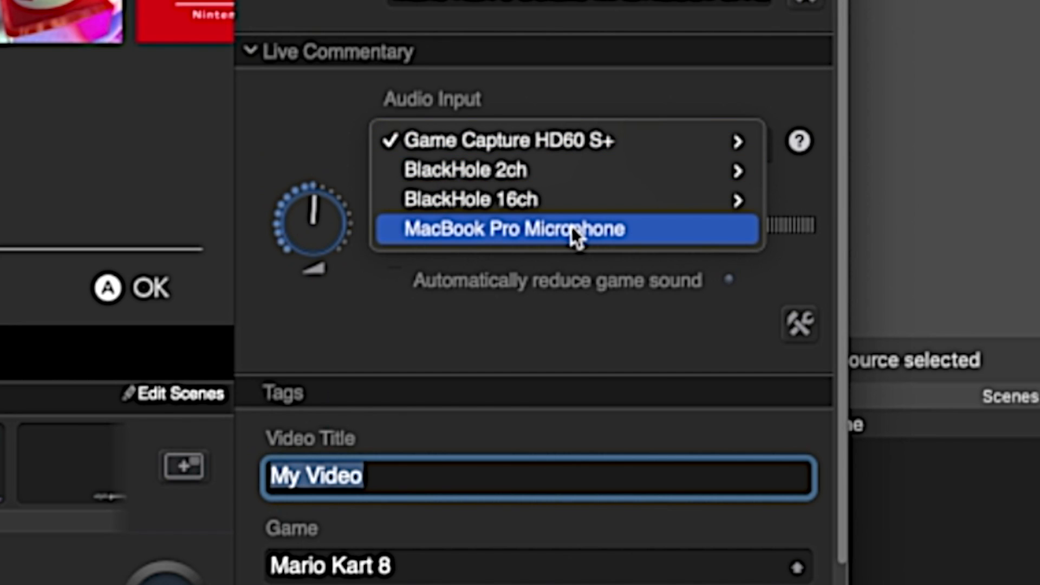
pyautogui.click(564, 229)
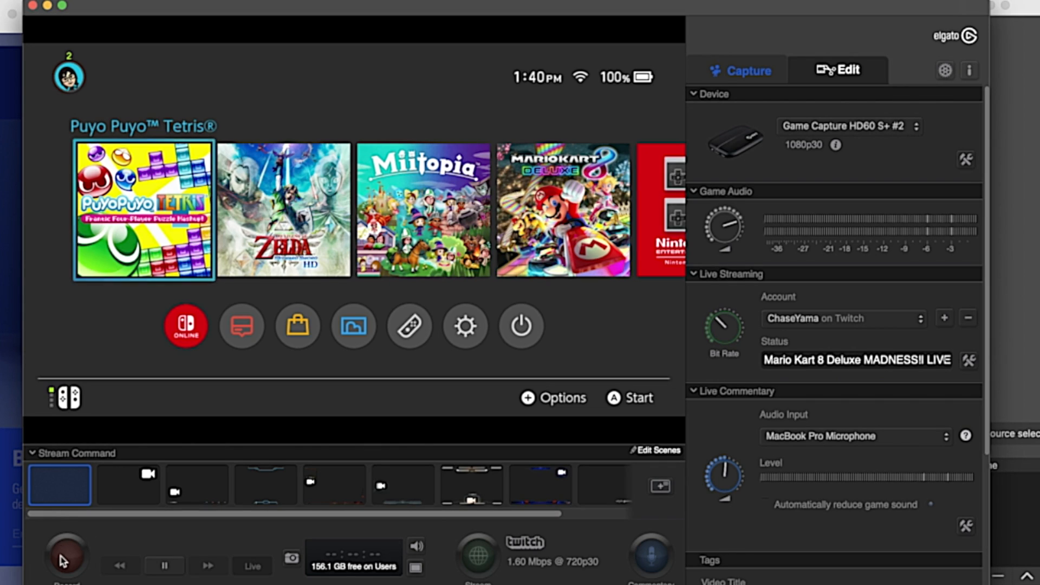
# Step: Record a short test while raising the commentary mic level to about 4 dB
pyautogui.click(65, 554)
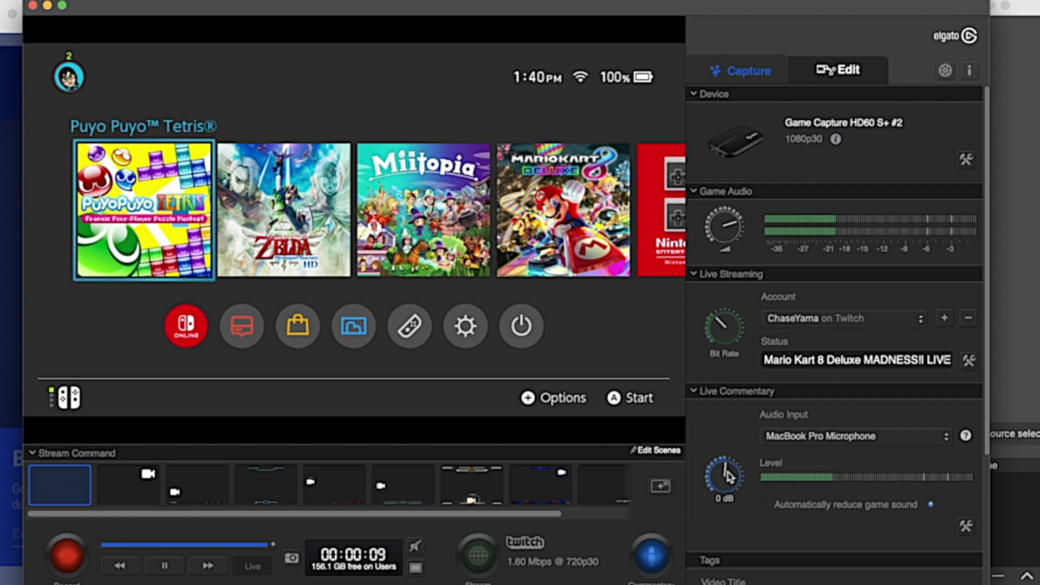
pyautogui.moveTo(724, 477)
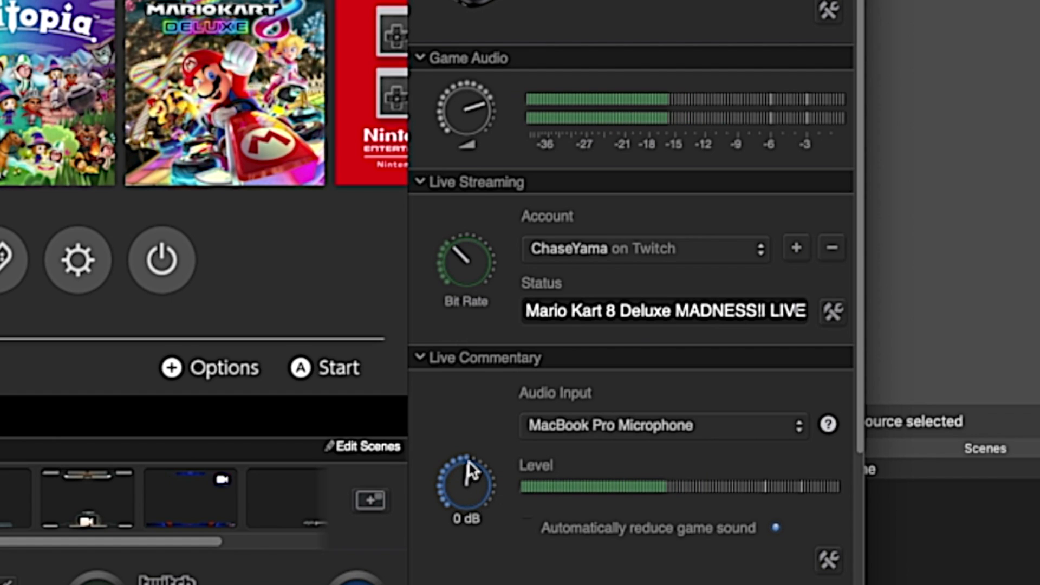
pyautogui.moveTo(464, 481); pyautogui.dragTo(475, 468)
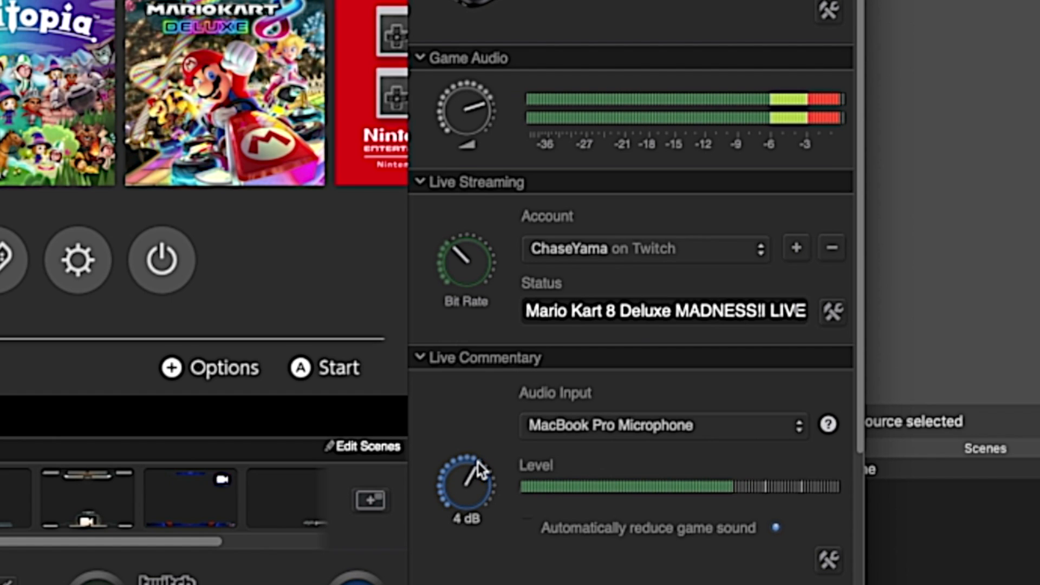
pyautogui.moveTo(471, 99); pyautogui.dragTo(488, 113)
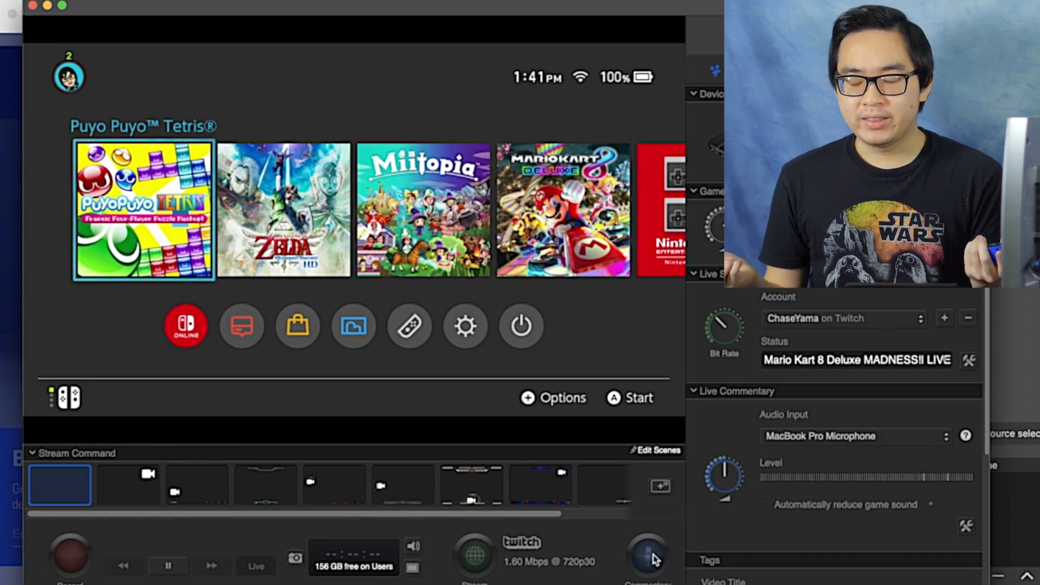
pyautogui.press('right')
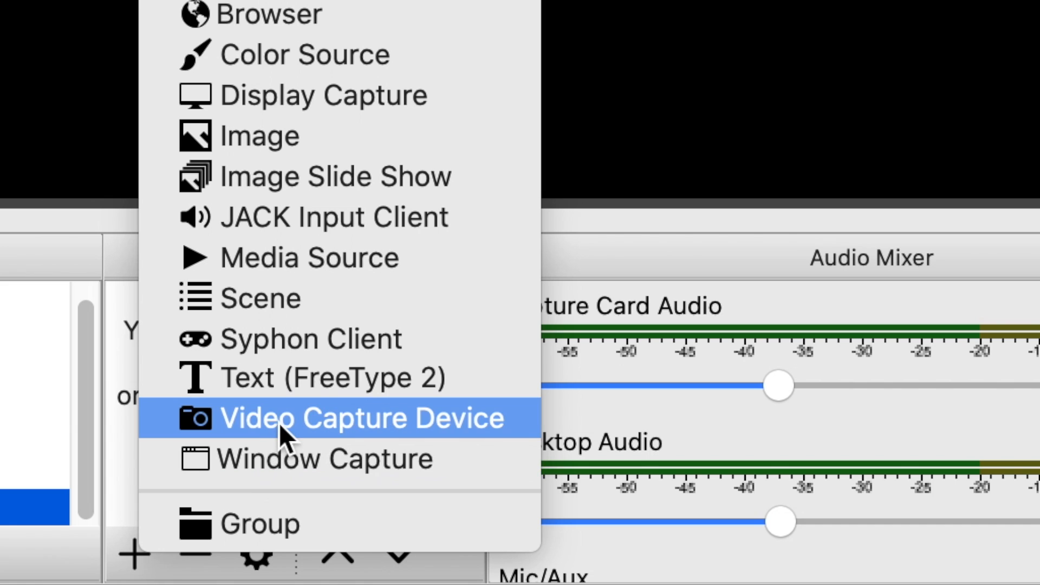
# Step: Add a Video Capture Device source for the Game Capture HD60 S+ at 1280x720
pyautogui.click(362, 418)
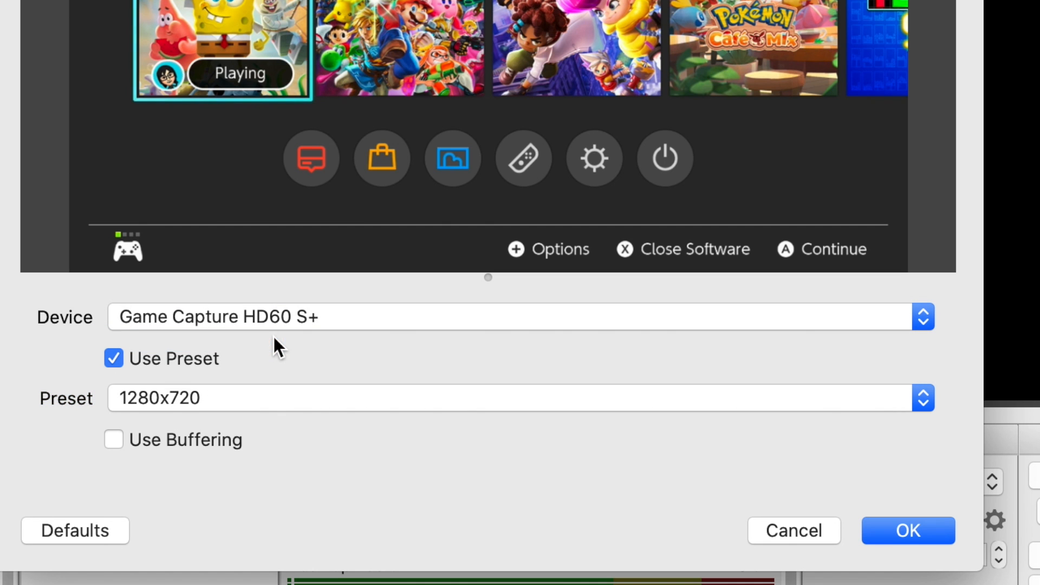
pyautogui.click(908, 531)
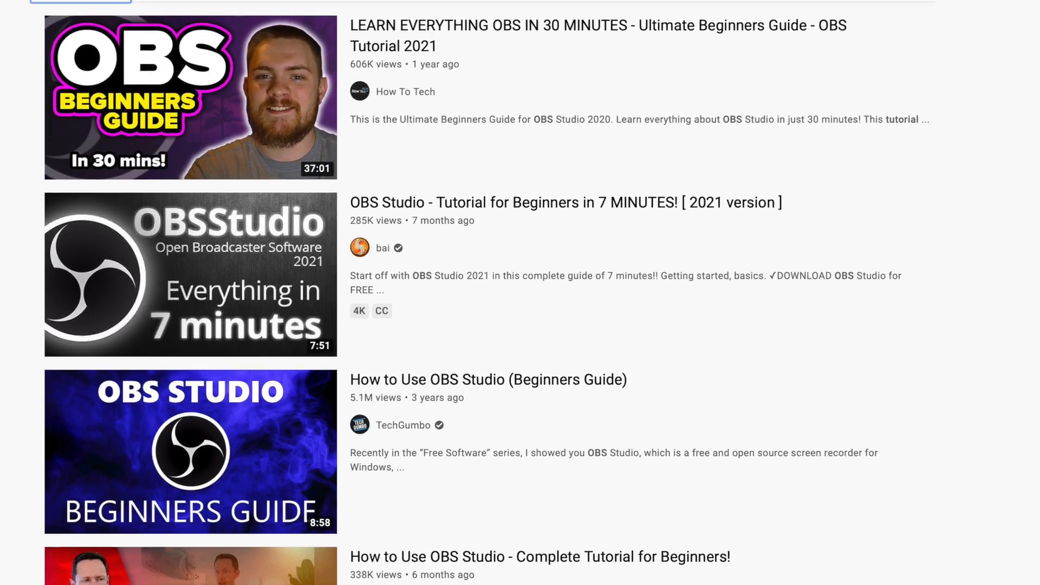
pyautogui.scroll(-3)
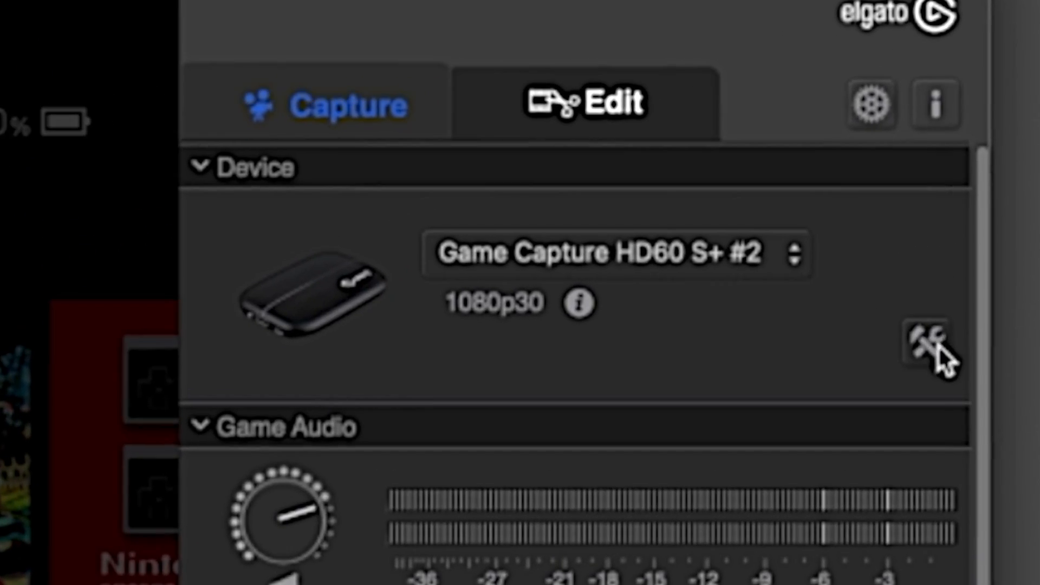
# Step: Enable 'with Analog Audio' for the HDMI input in the device settings and reopen them
pyautogui.click(922, 338)
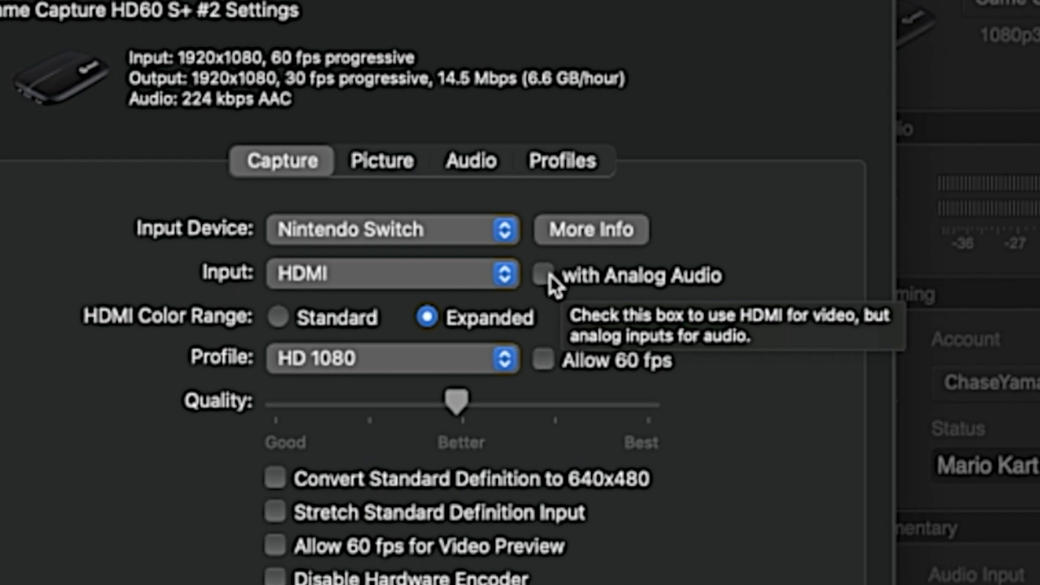
pyautogui.click(545, 274)
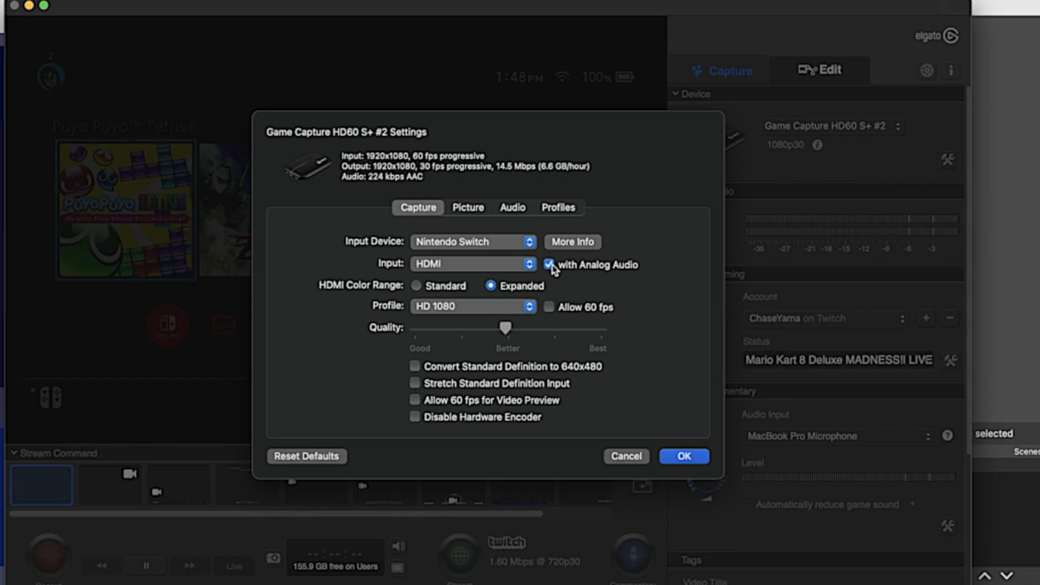
pyautogui.click(684, 456)
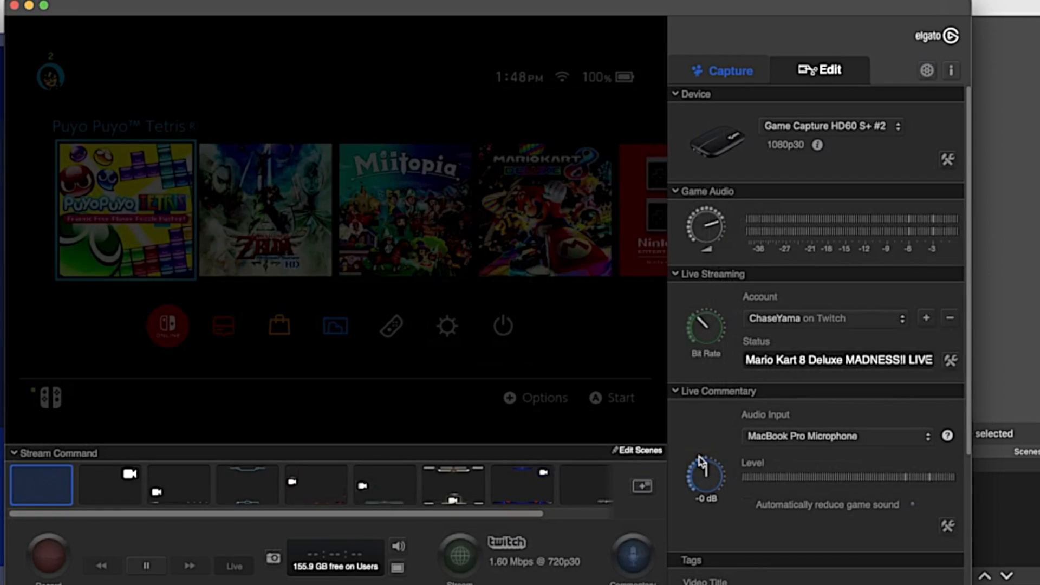
pyautogui.click(947, 159)
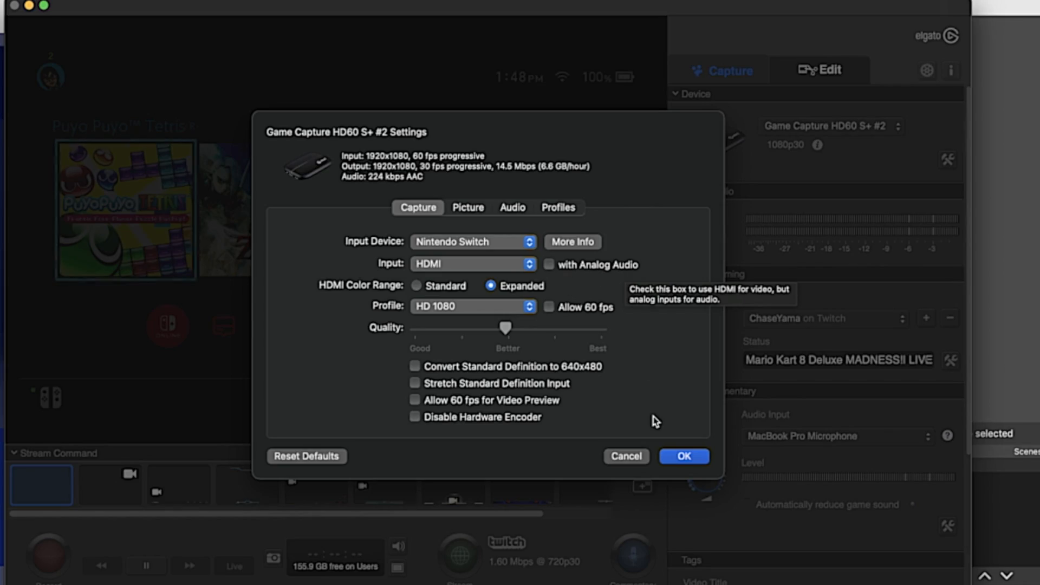